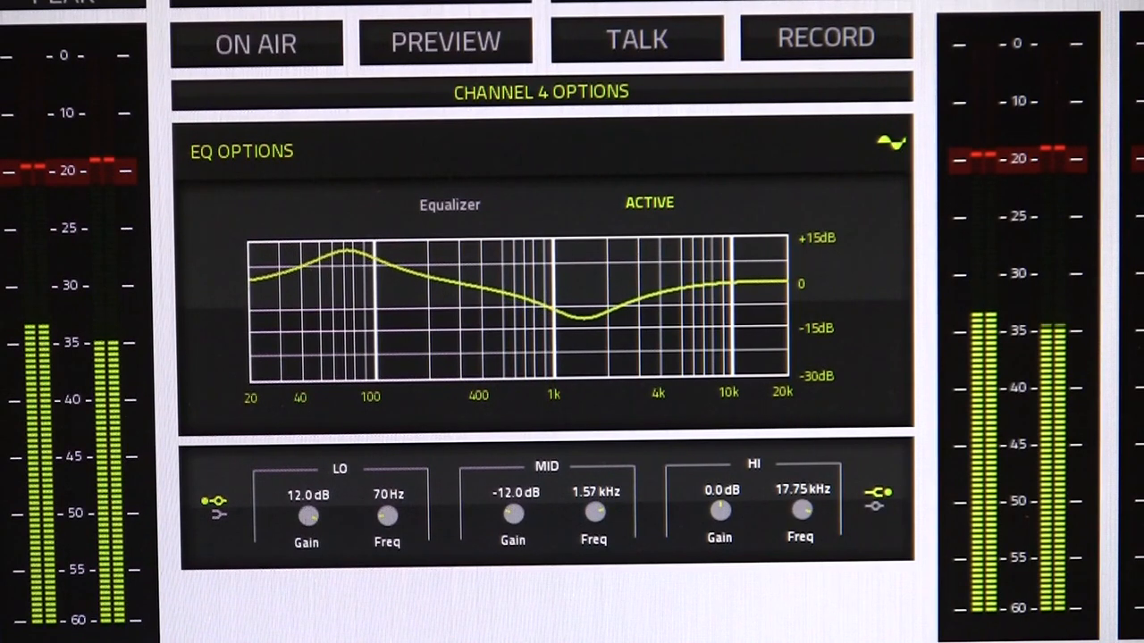
- View Channel 4's EQ screen with the low boost at 70 Hz and mid cut at 1.57 kHz
drag(800, 511, 804, 500)
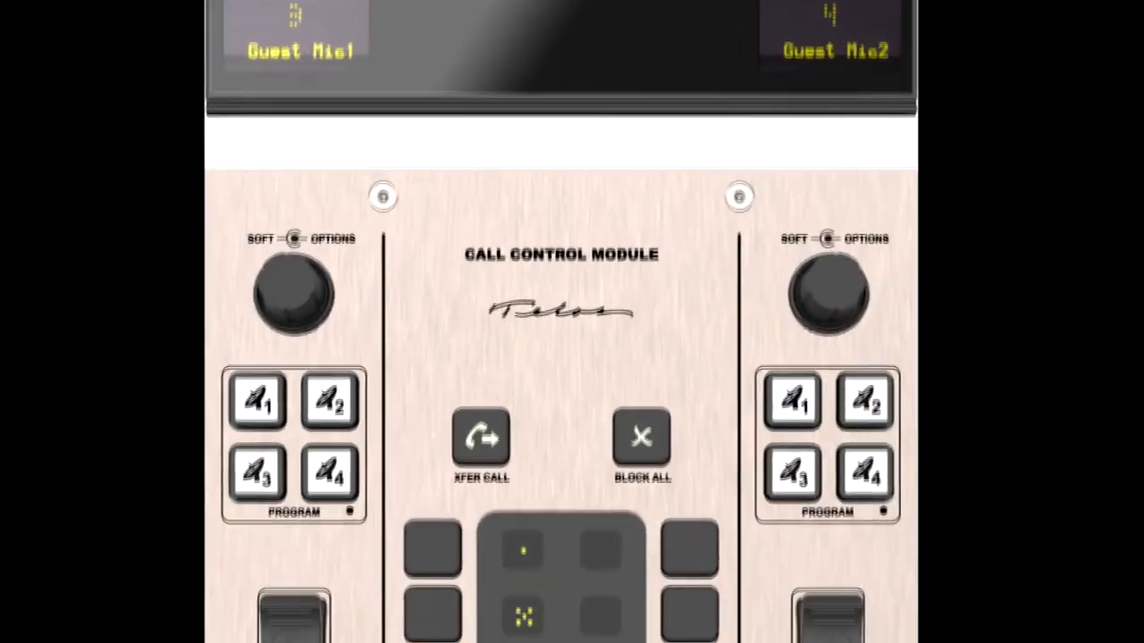
- Pan down from the Call Control Module to the Studio A and Newsroom talkback button modules
scroll(down, 3)
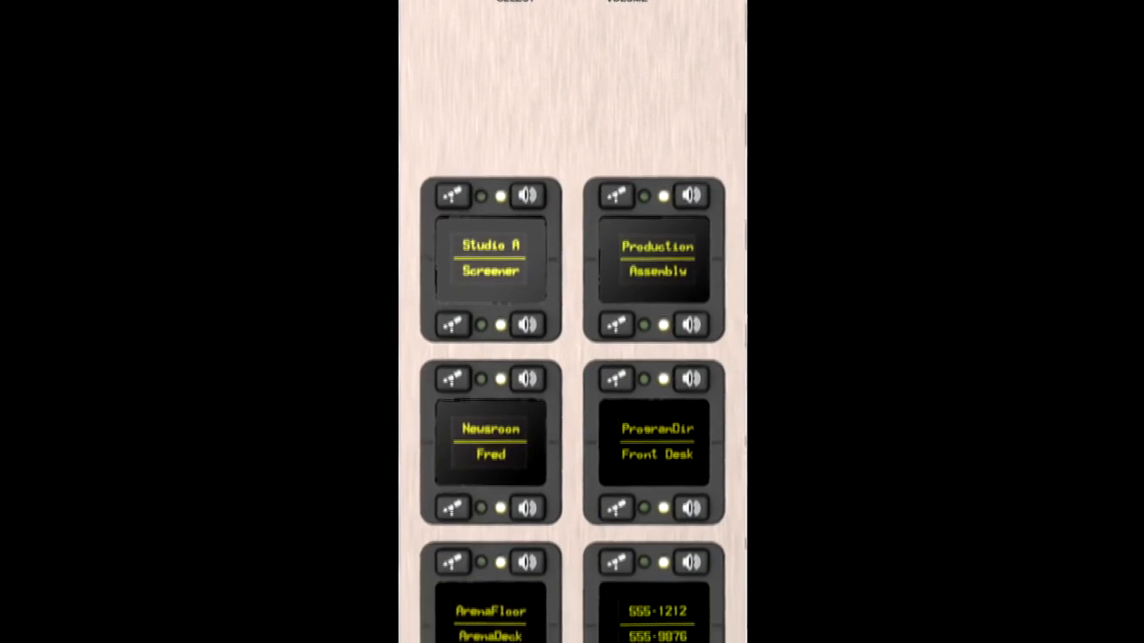
scroll(down, 3)
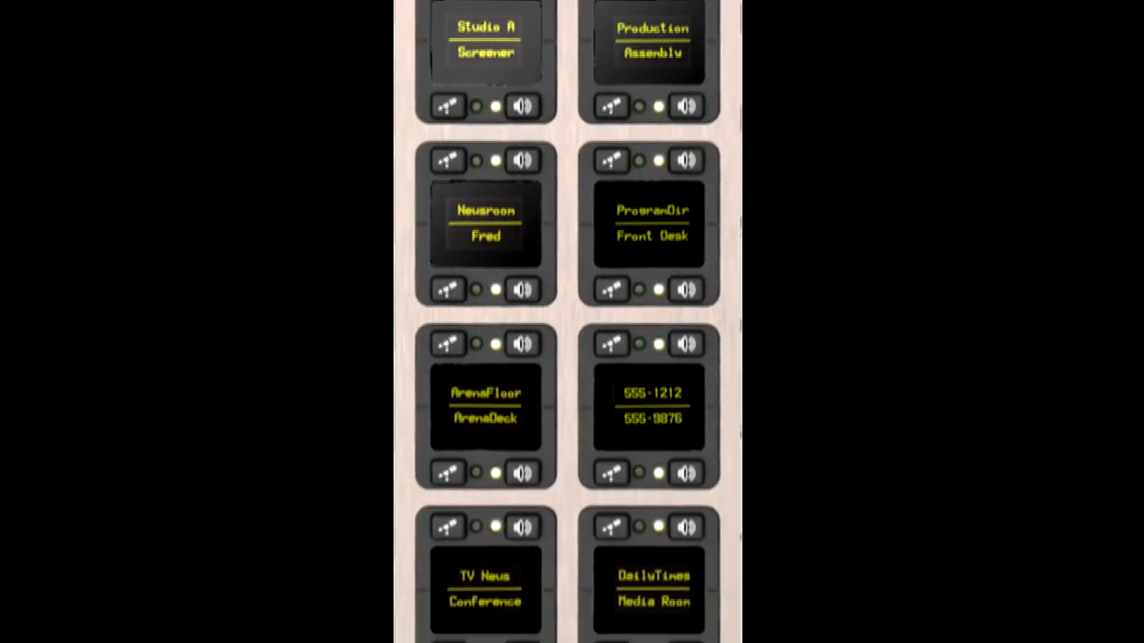
scroll(down, 3)
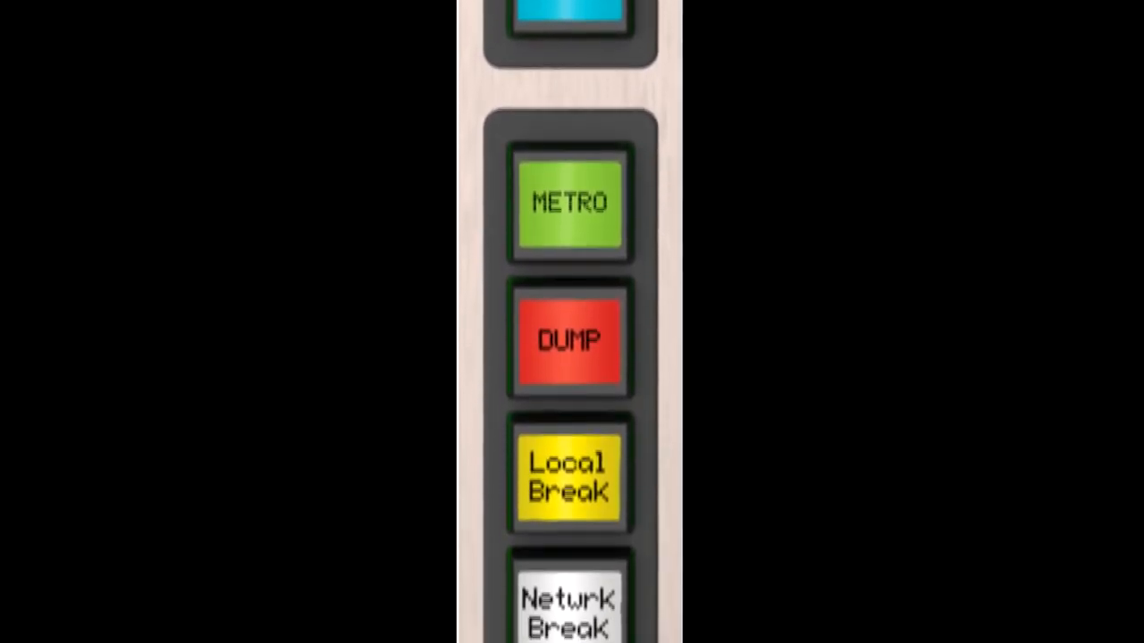
- Pan down the button column to reveal Local Break, Network Break and FEED TWO below DUMP
scroll(down, 3)
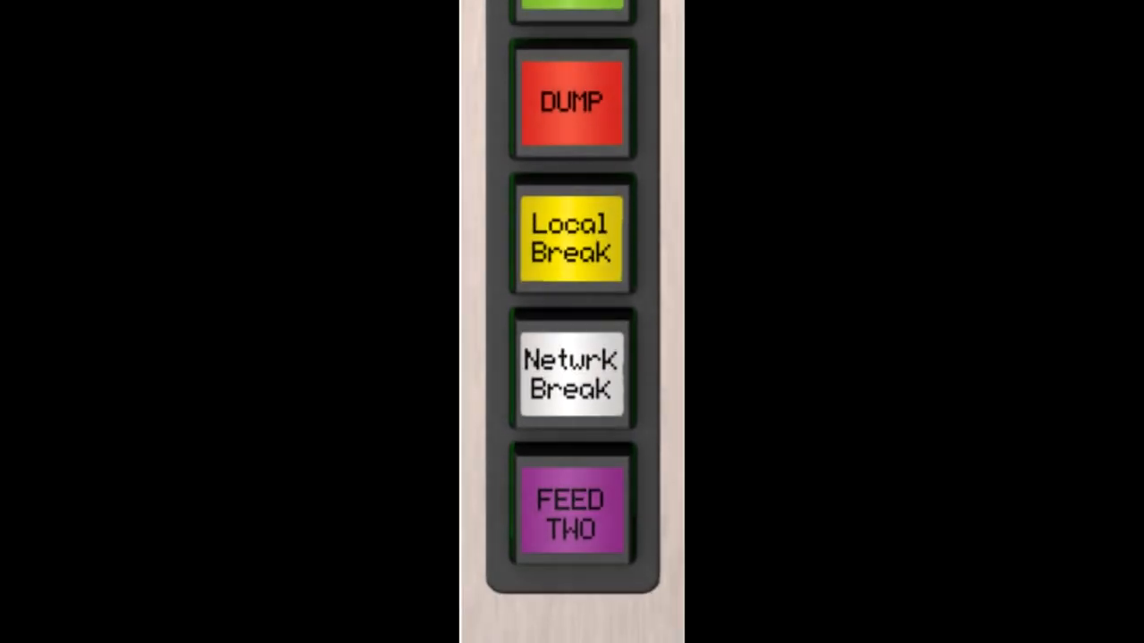